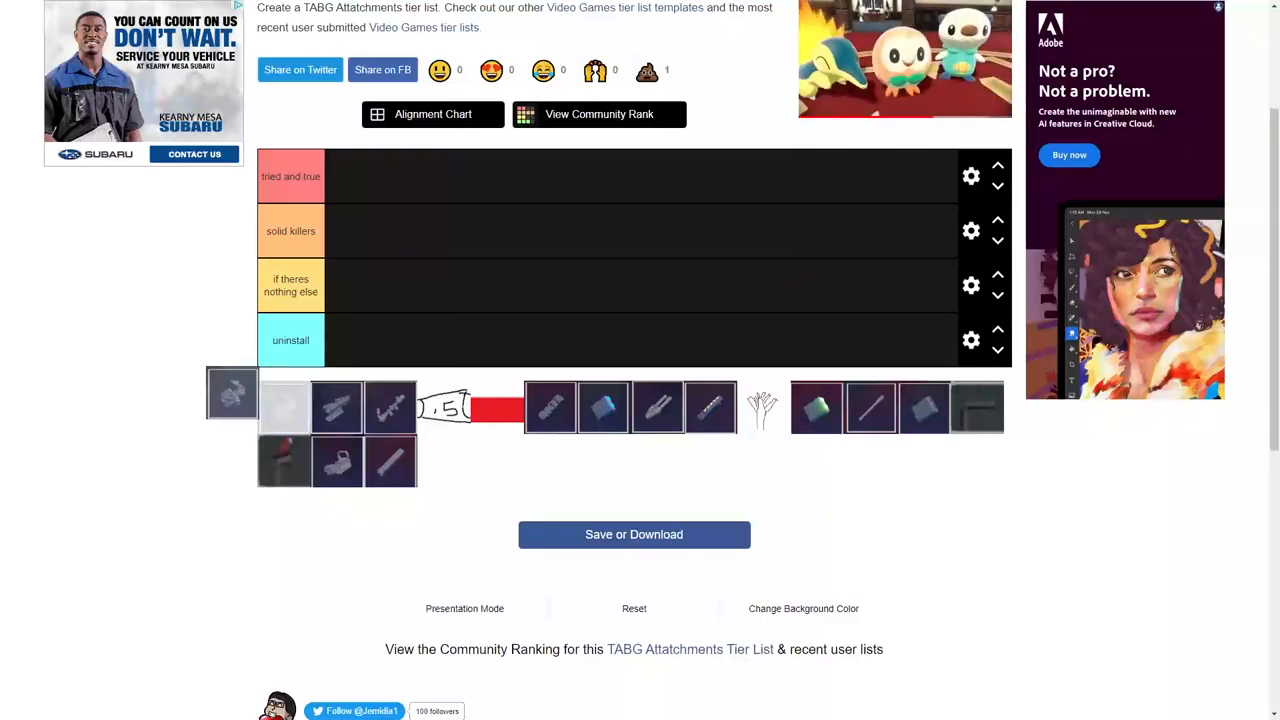
Step: Rank a scope attachment into the upper tiers of the list
drag(232, 392, 352, 286)
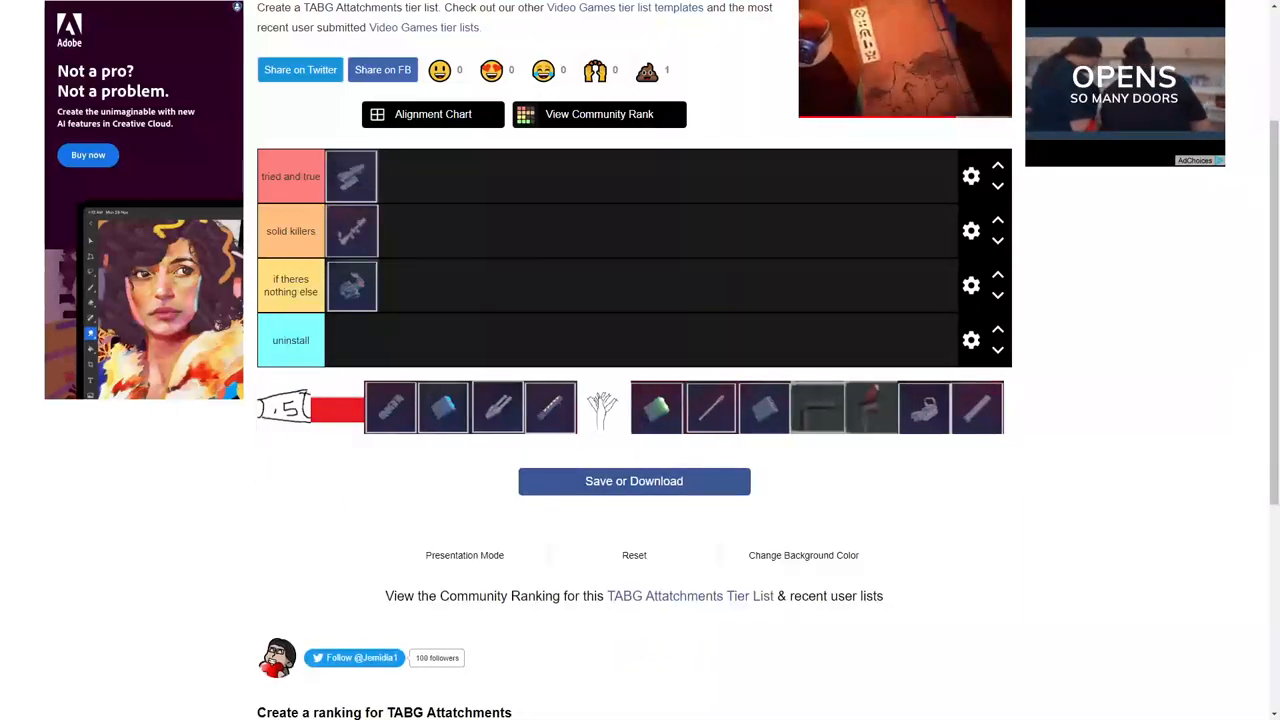
Step: Place the red-and-white attachment and another scope in the tried and true tier
drag(284, 408, 352, 340)
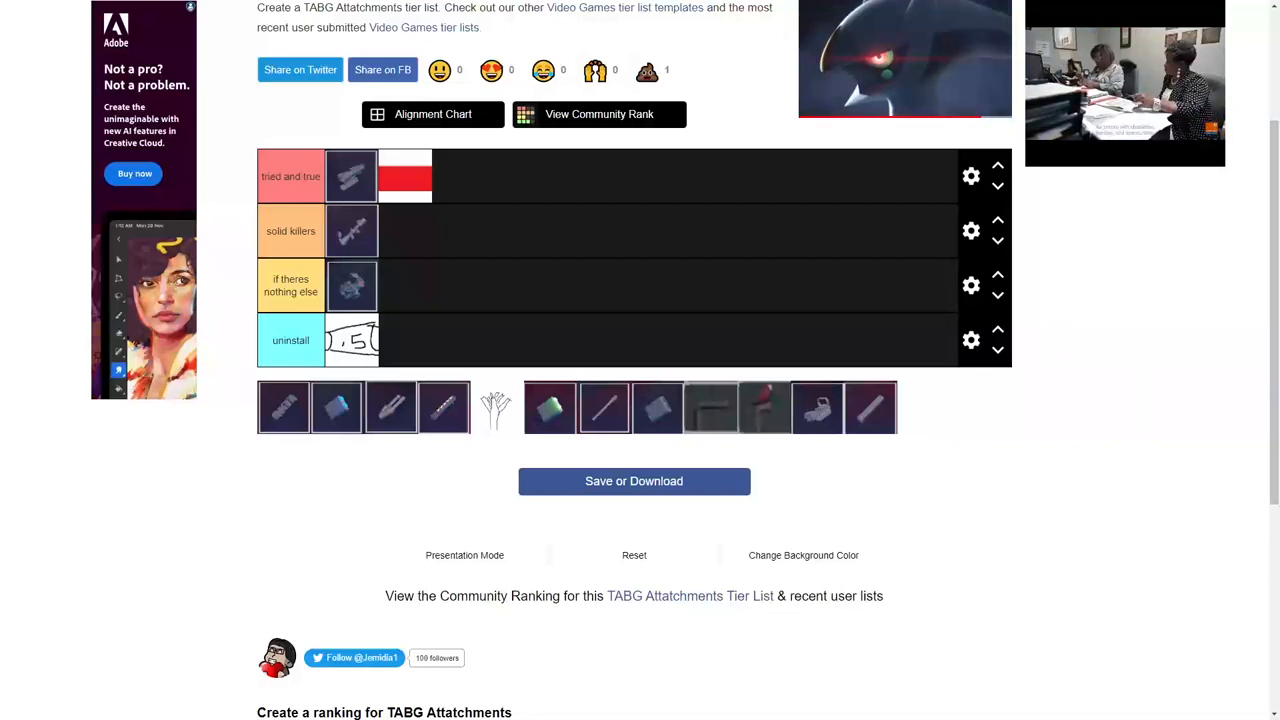
drag(284, 408, 284, 344)
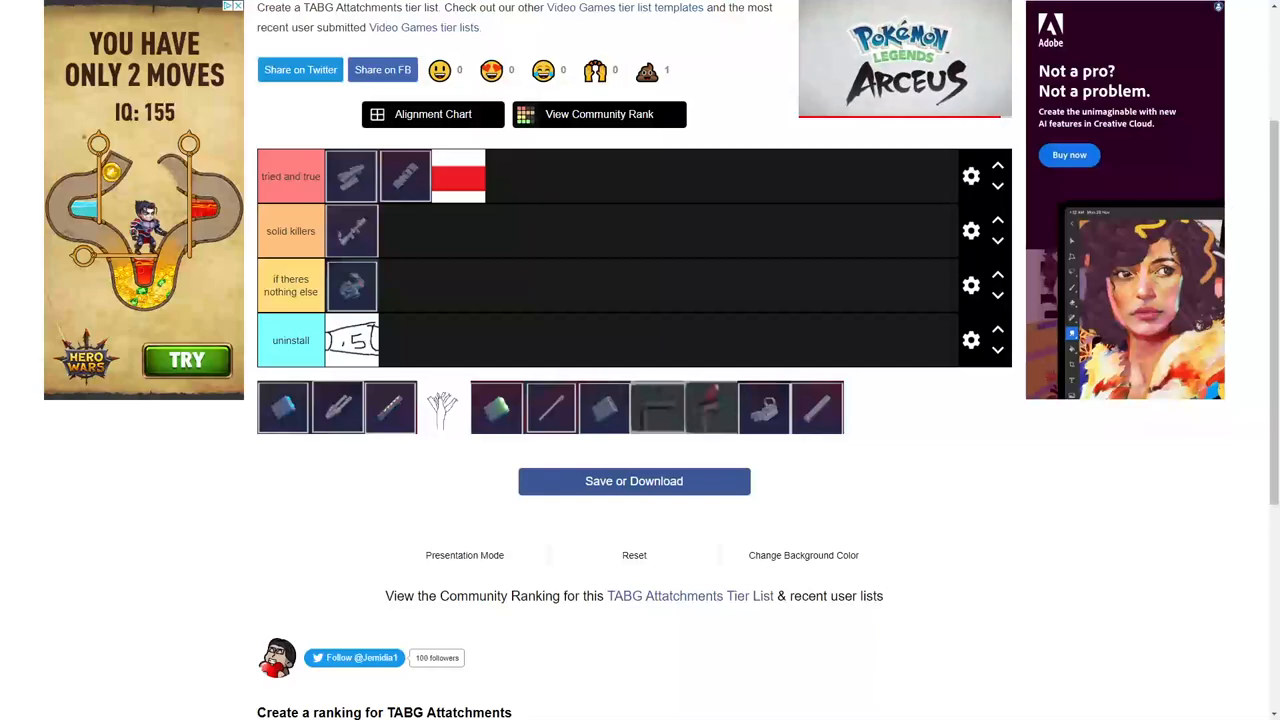
Step: Add an attachment to the lower tiers and move another up toward tried and true
drag(496, 408, 396, 284)
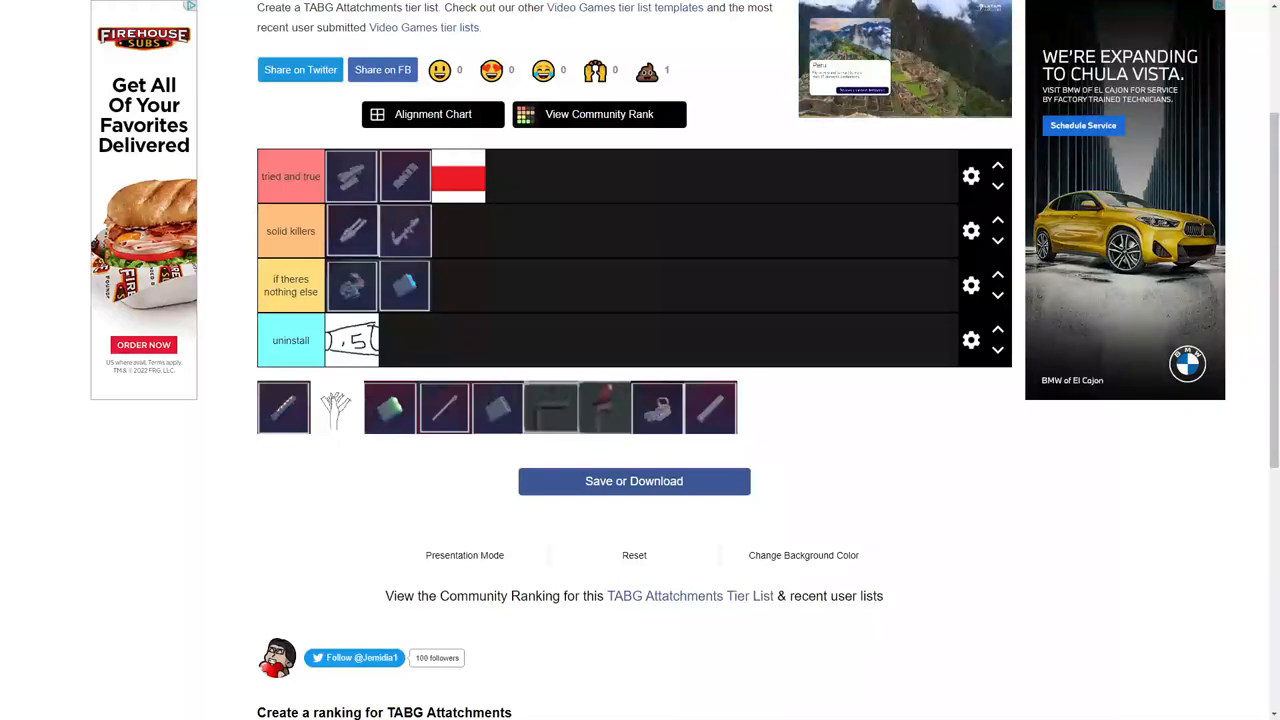
drag(284, 408, 424, 190)
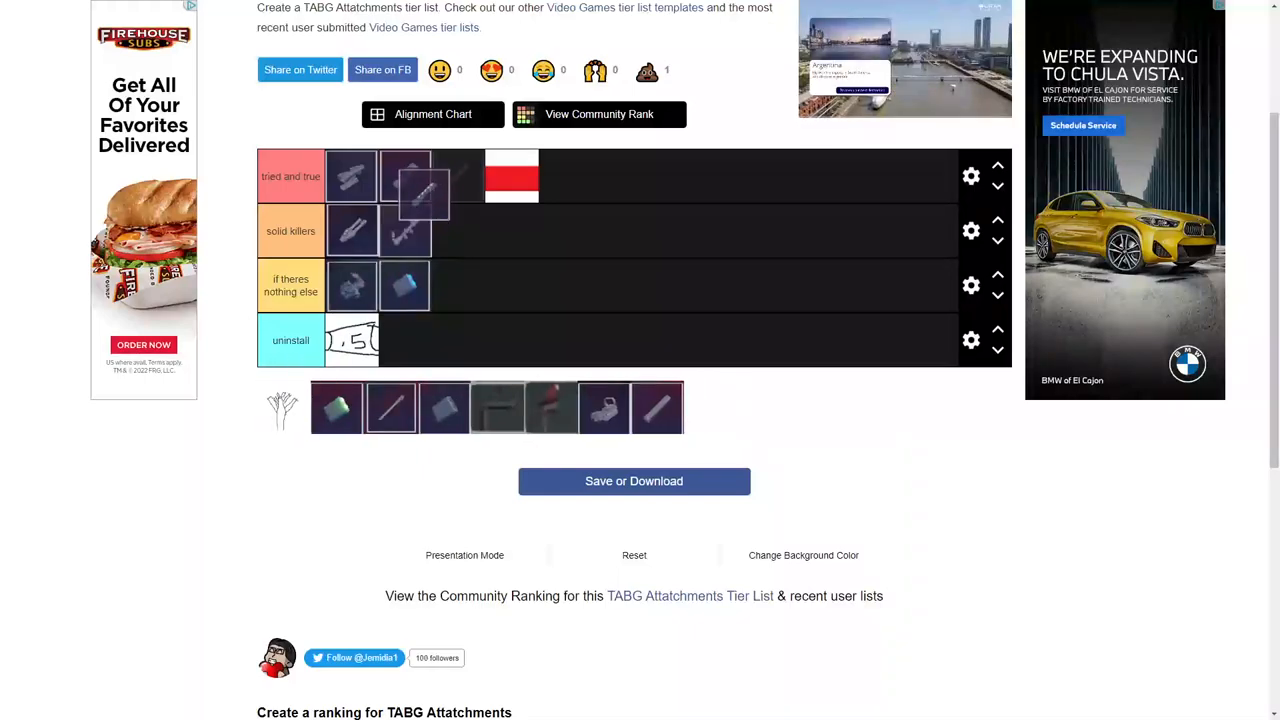